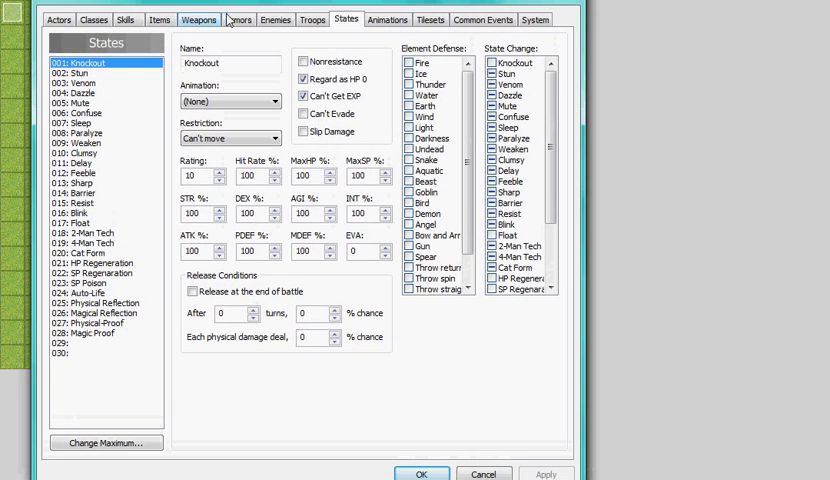
Set Bahamut Summon's target animation to 116: Bahamut (enemy) in the Skills database.
click(126, 20)
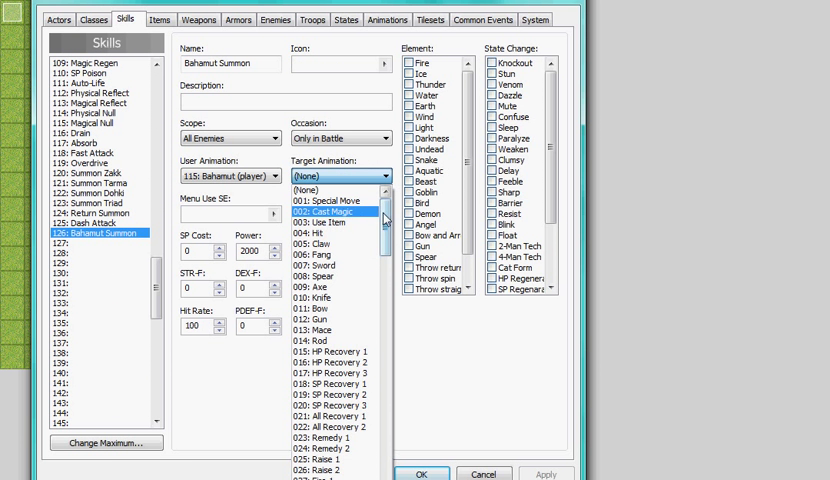
scroll(down, 3)
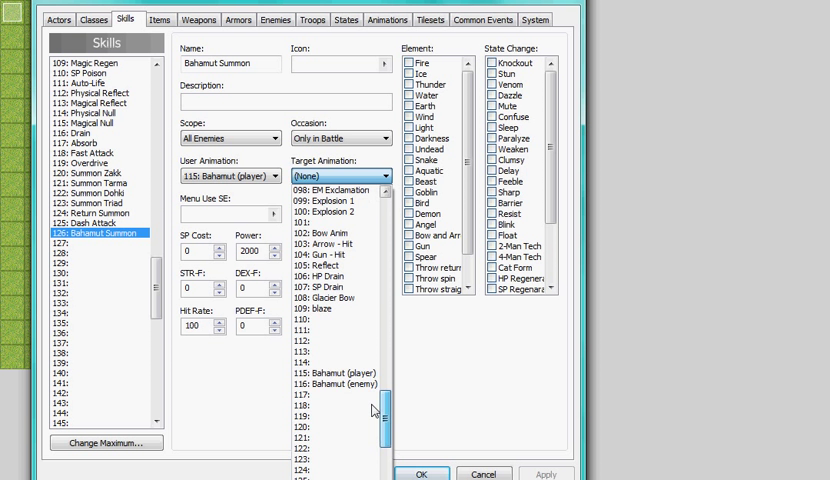
click(340, 396)
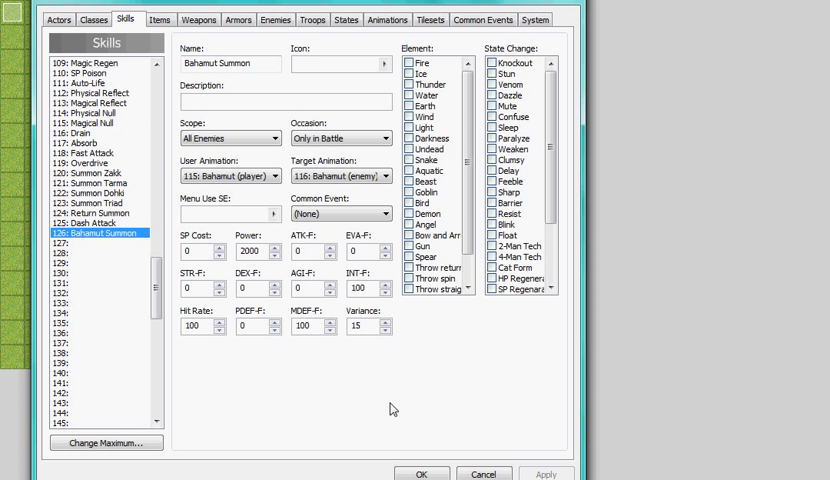
mouse_move(414, 474)
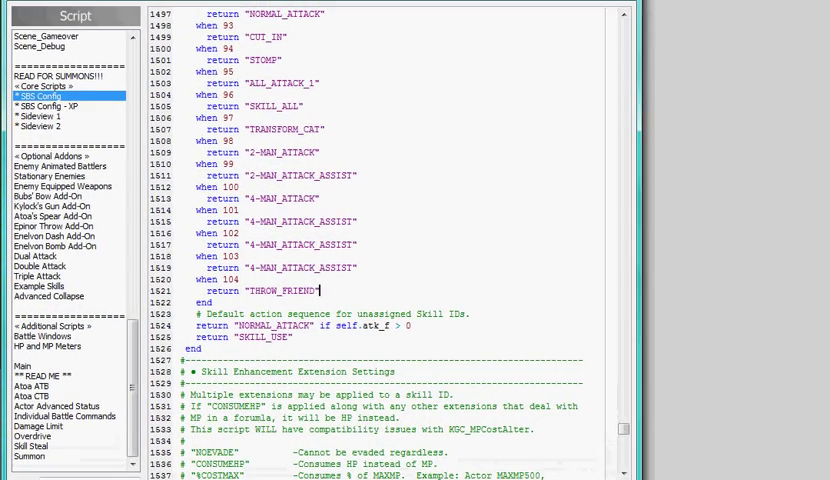
mouse_move(508, 168)
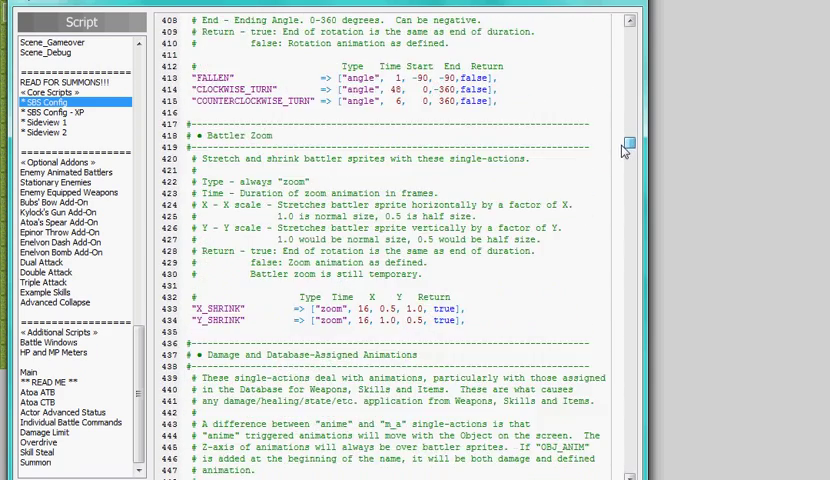
Scroll the SBS Config script to its damage and database-animation single-actions.
scroll(down, 3)
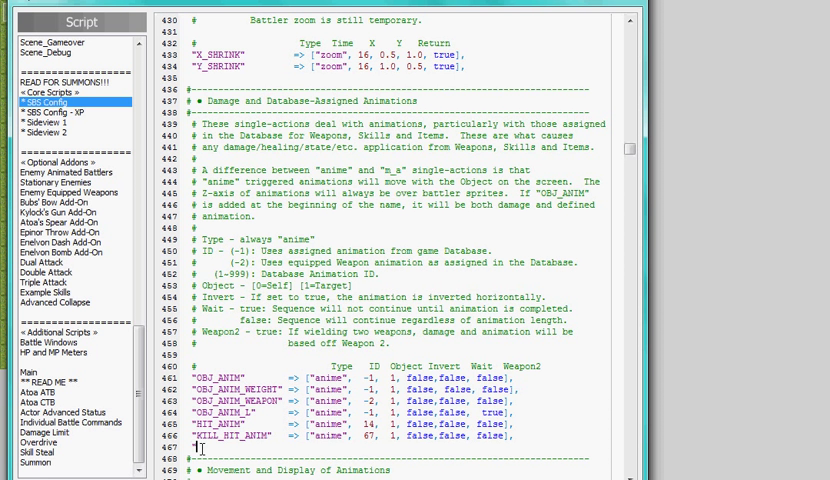
Write ANIMATION_115 => ["anime", 115, 0, true, ...] playing animation 115 on the user.
text(ANIMATION_)
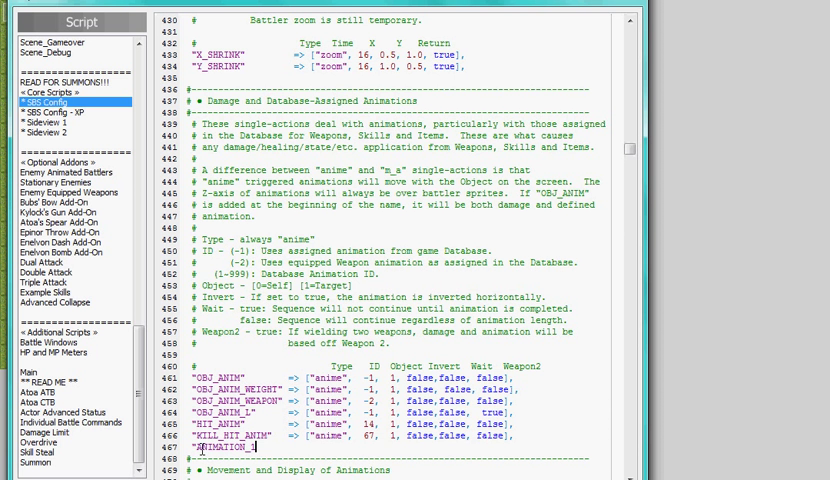
text(115")
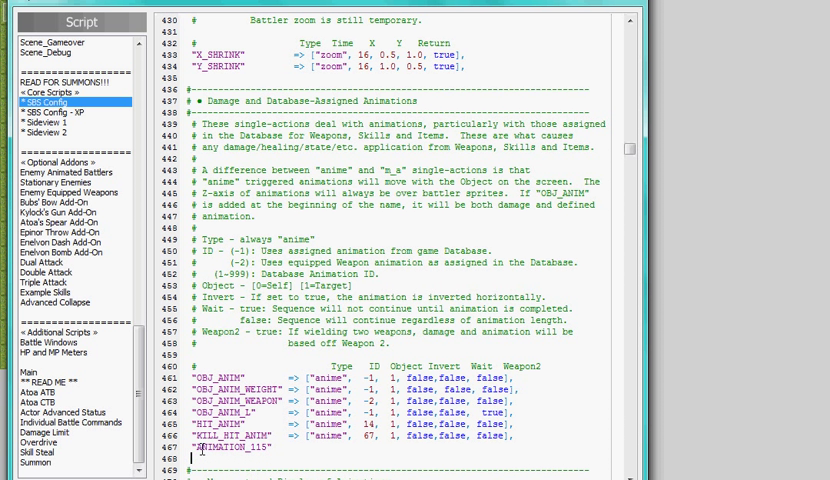
text(ANIMATION_116")
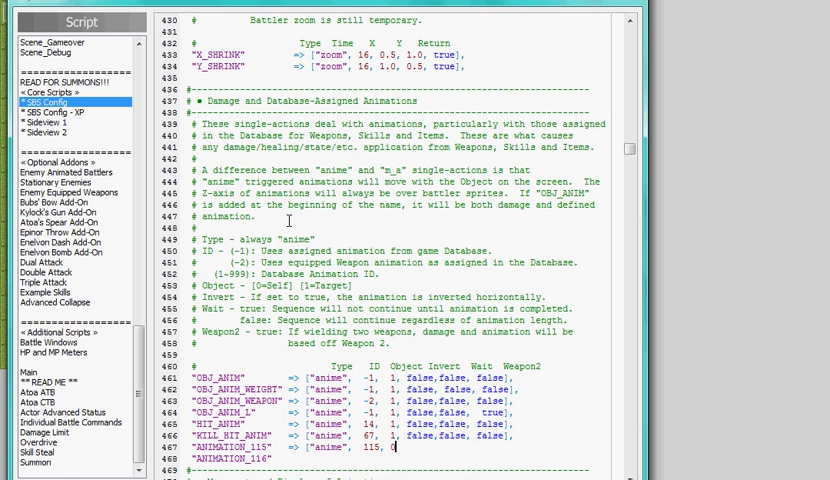
text(0, false, t)
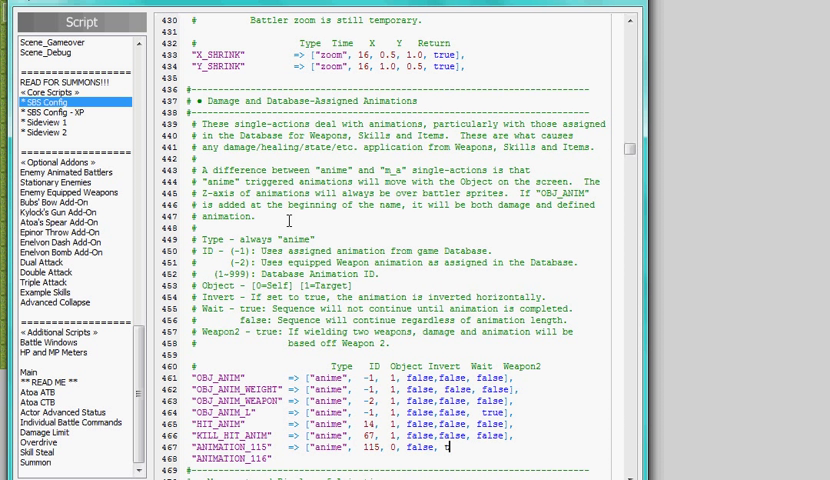
text(rue,)
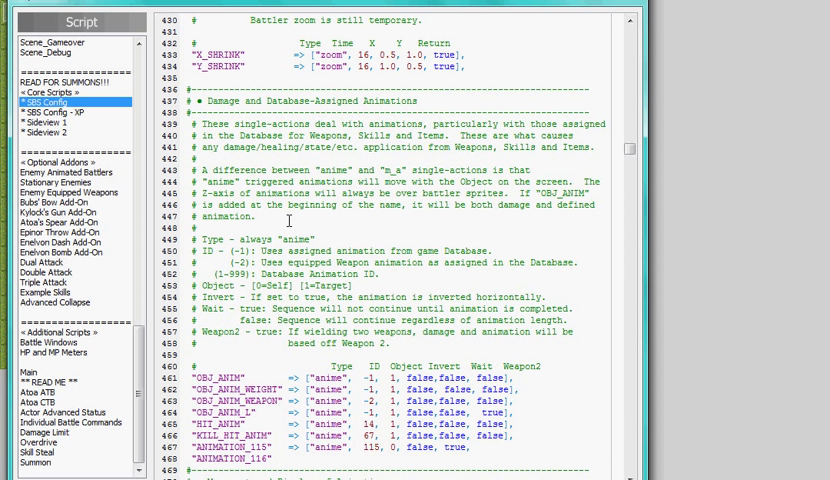
text(false],)
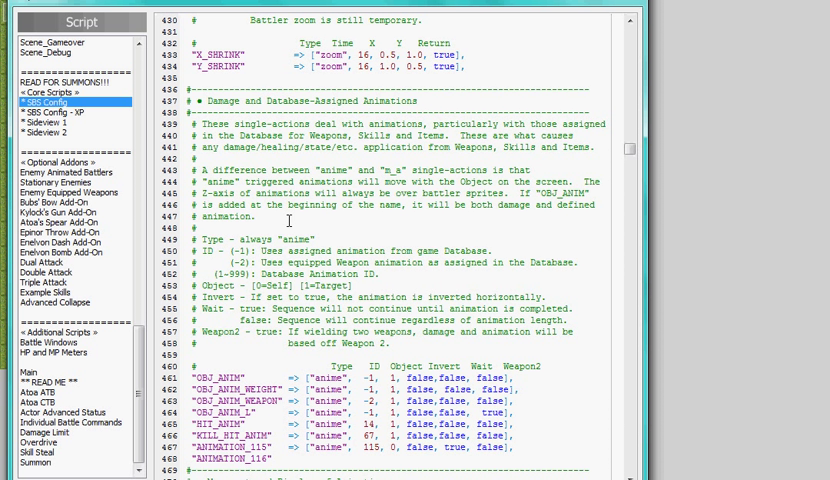
Finish the ANIMATION_116 line with 116, 1, false, false, false] so it targets the enemy.
click(290, 450)
text(    => ["anime",)
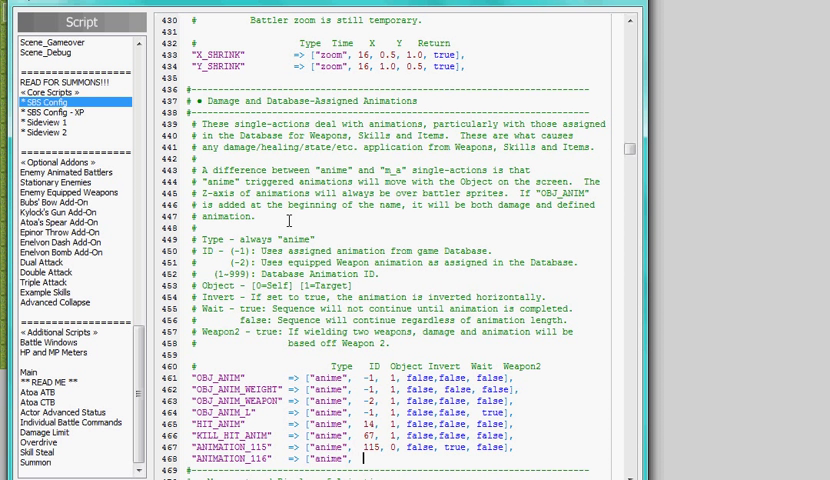
text(116,)
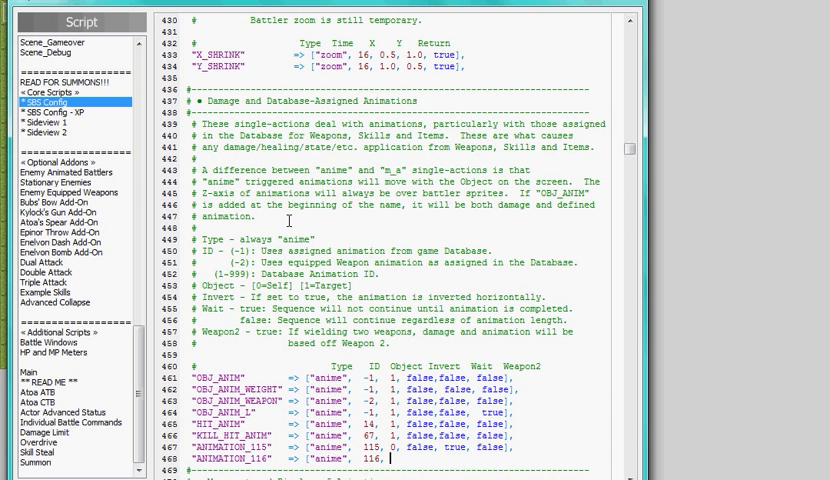
text(1, false, true, fal)
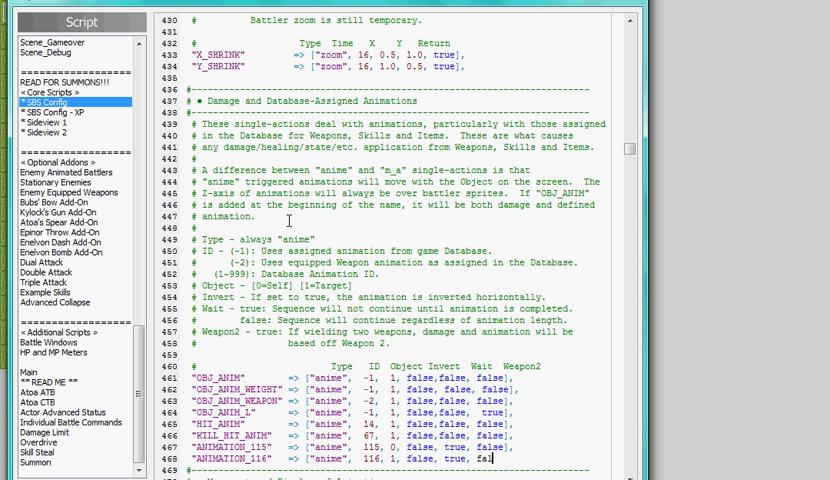
text(se],)
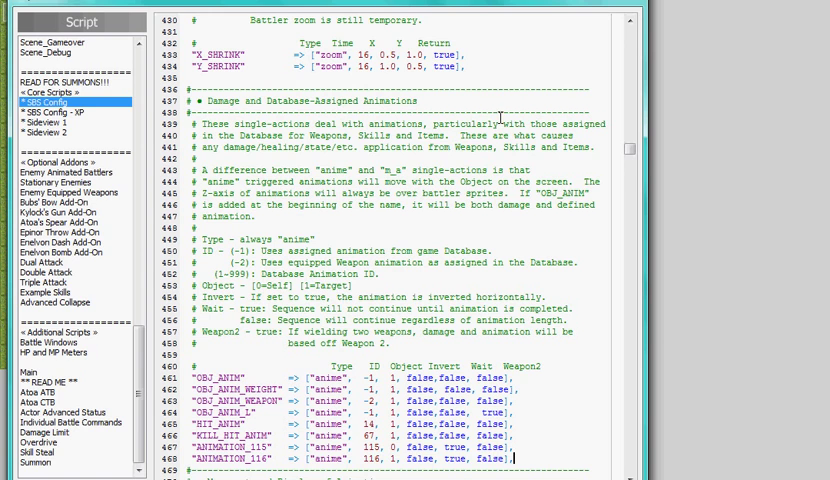
scroll(down, 3)
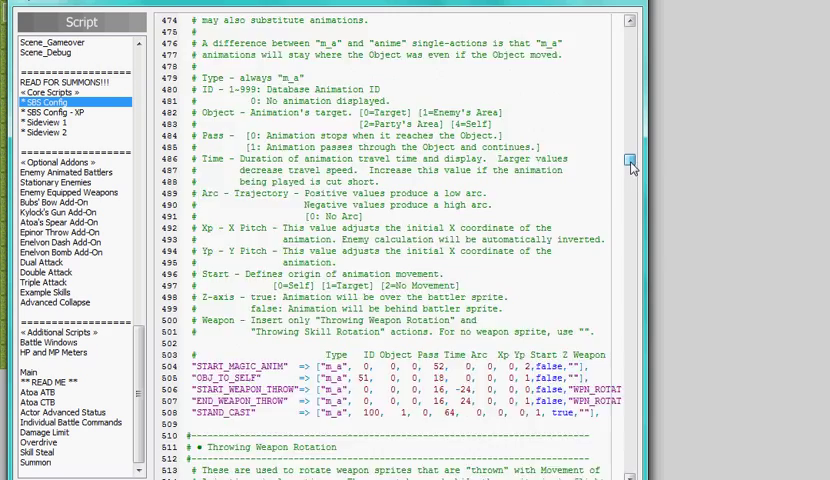
scroll(down, 3)
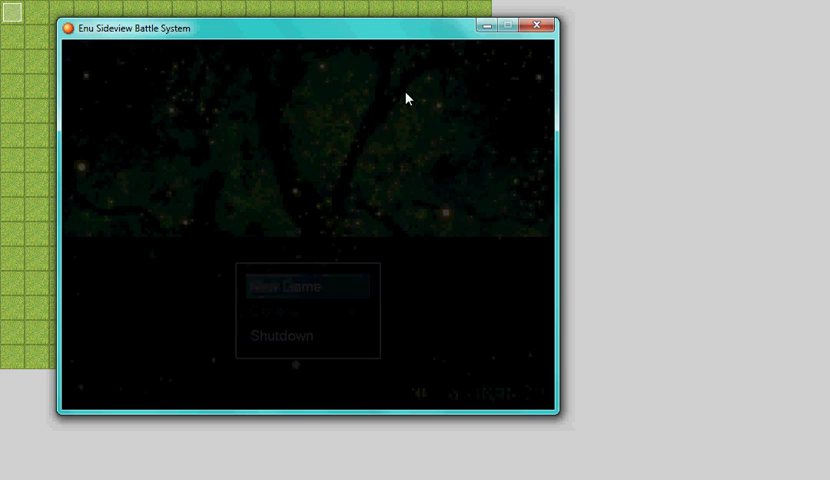
Start a new game in test play and run the battle against the dragon.
click(294, 286)
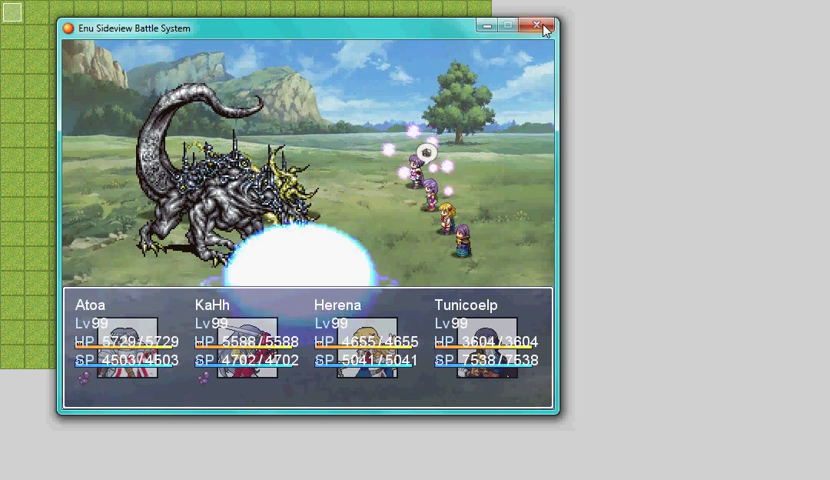
click(538, 24)
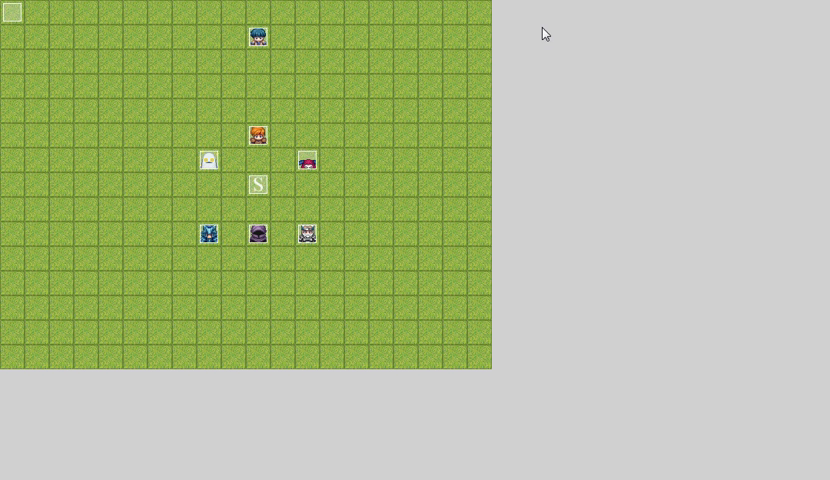
mouse_move(292, 10)
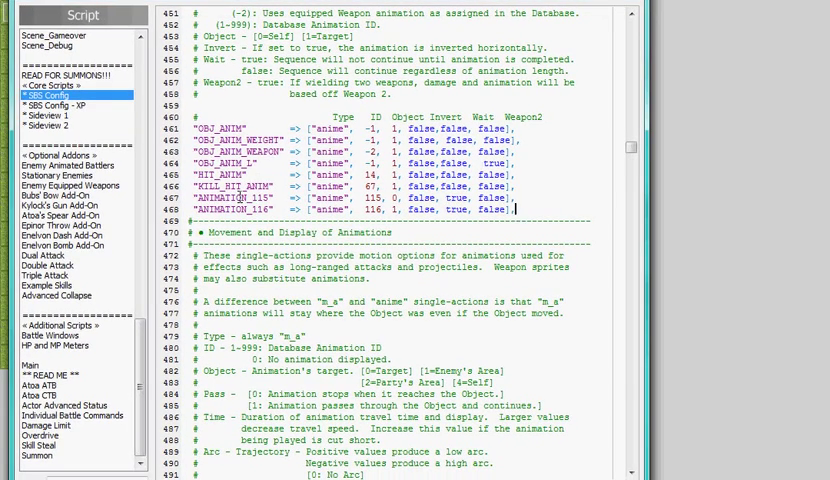
mouse_move(598, 136)
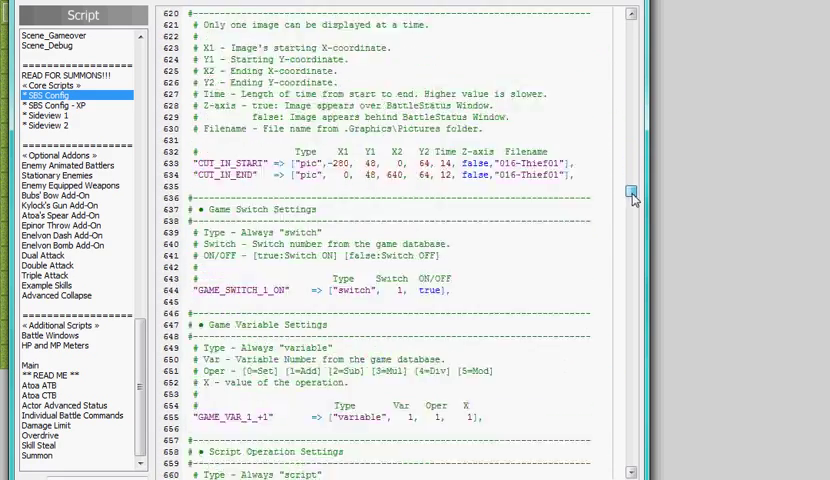
Reach the action sequences and begin a new BAHAMUT entry below ITEM_USE.
scroll(down, 3)
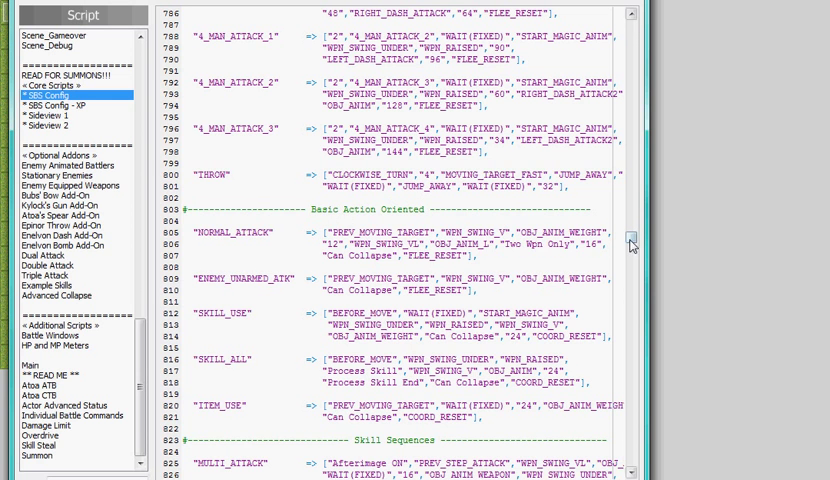
scroll(down, 3)
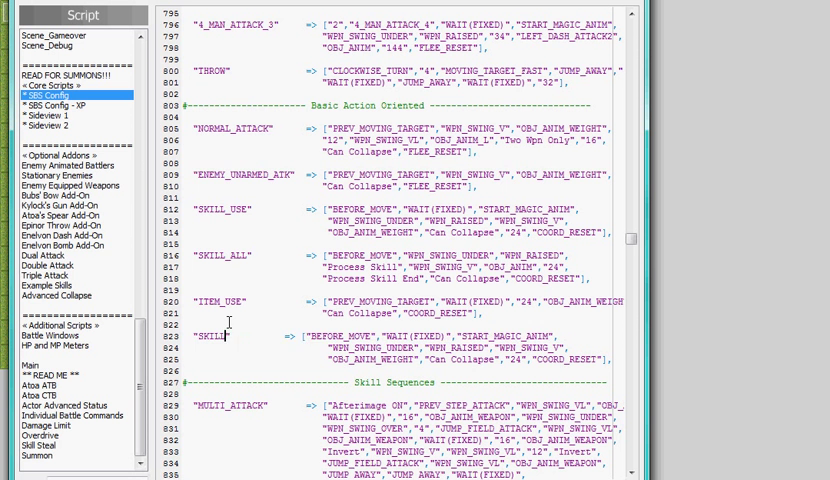
text(BAH)
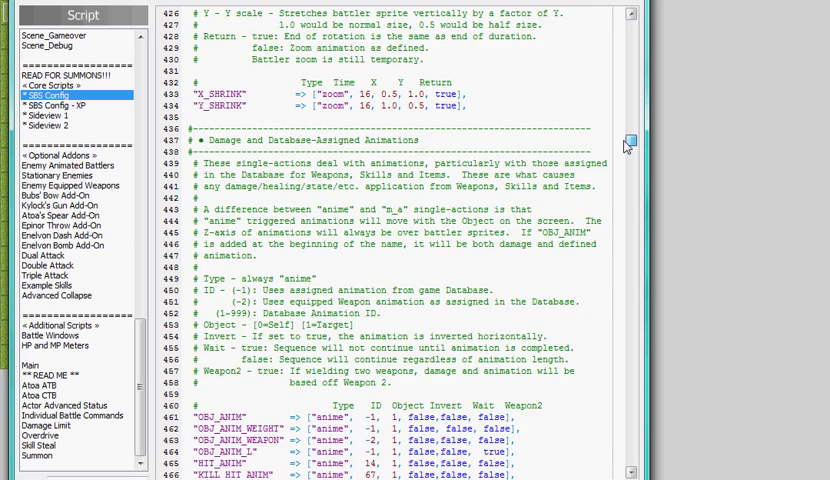
scroll(down, 3)
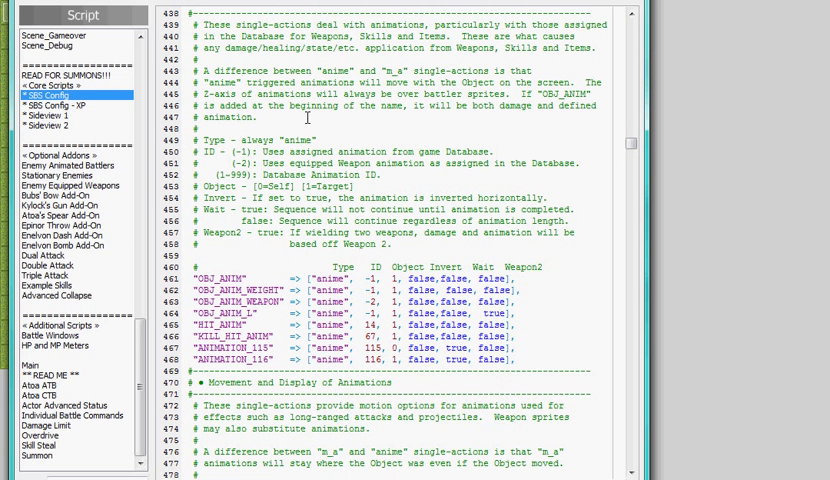
mouse_move(580, 128)
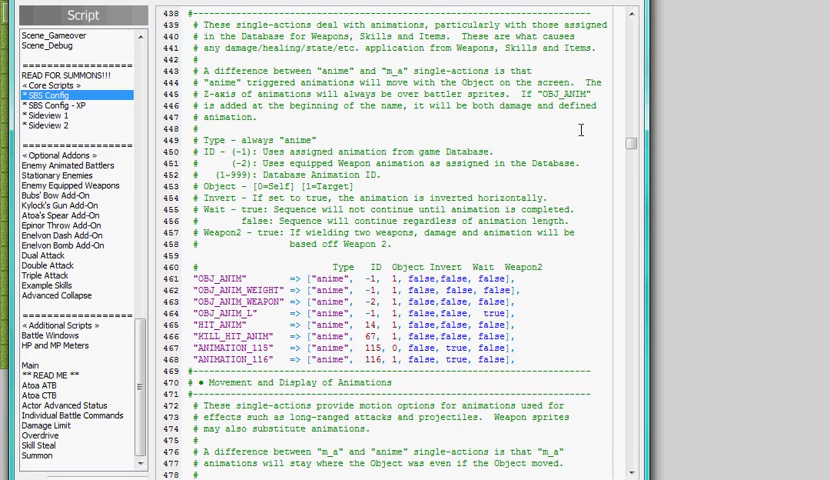
scroll(down, 3)
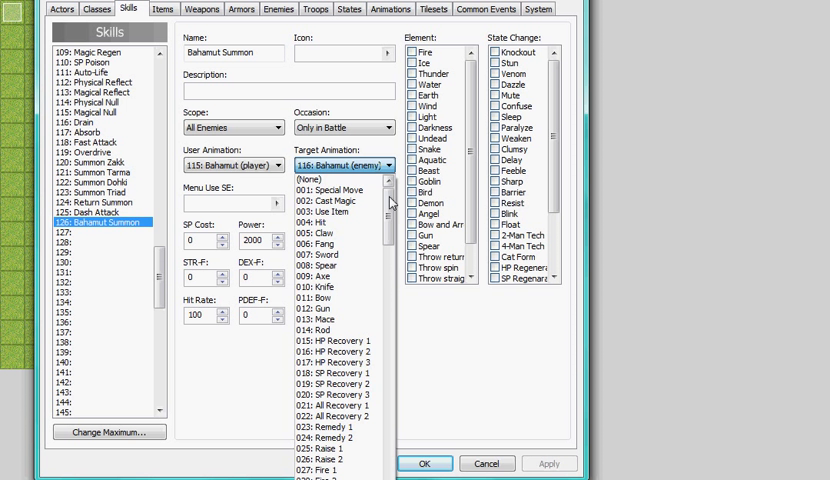
Pick 116: Bahamut (enemy) as Bahamut Summon's target animation.
click(312, 178)
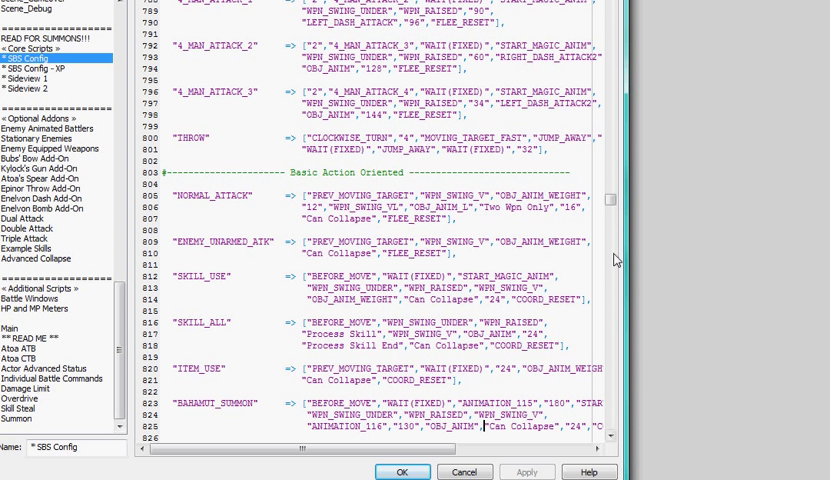
Scroll SBS Config down to the Skill ID Sequence Assignment section.
scroll(down, 3)
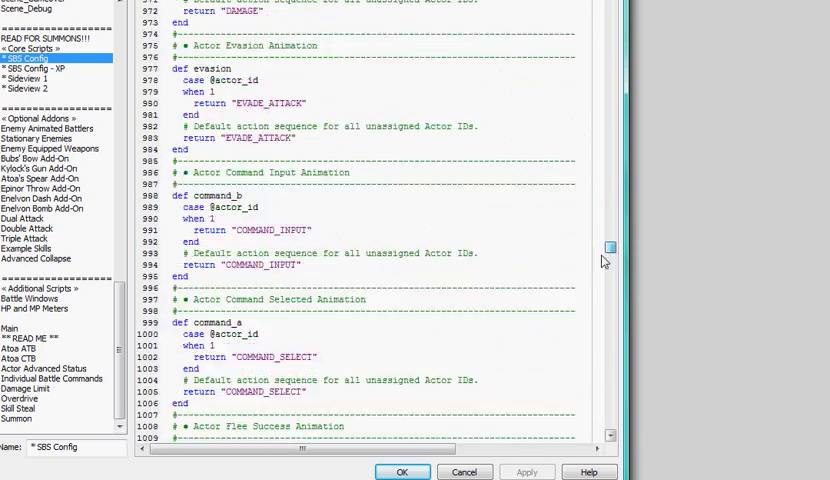
scroll(down, 3)
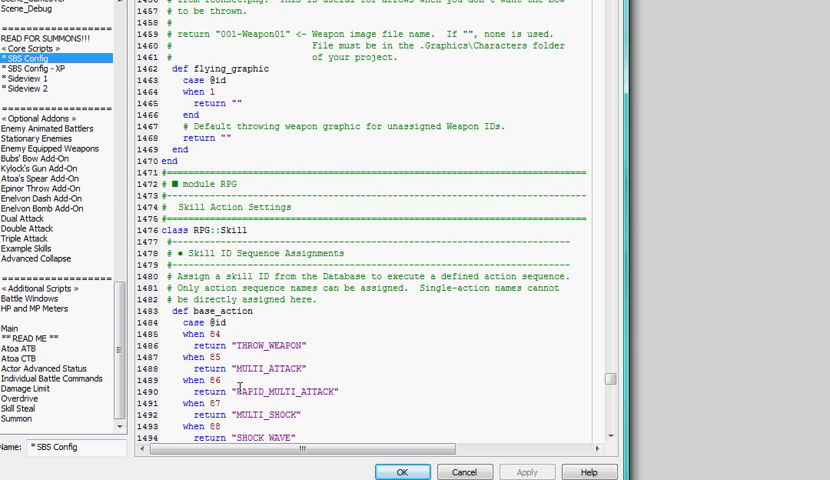
Add 'when 126 return "BAHAMUT_SUMMON"' to the skill cases and confirm the script editor with OK.
scroll(down, 3)
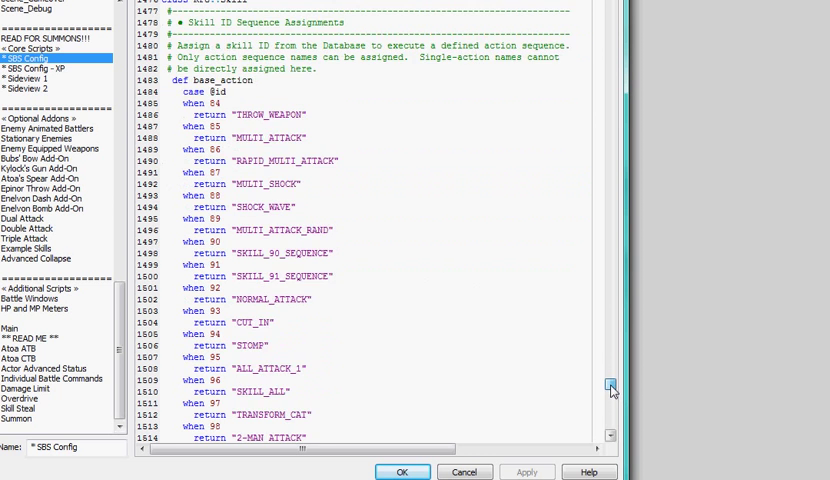
scroll(down, 3)
text(return "THROW_FRIEND)
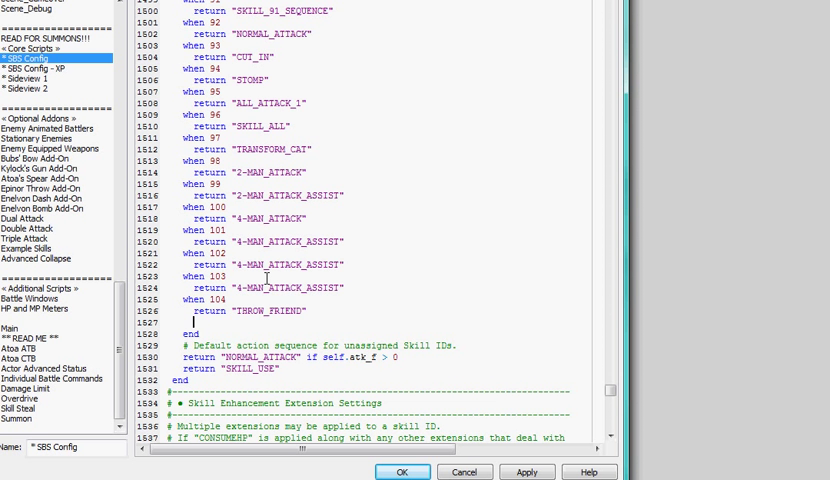
text(when)
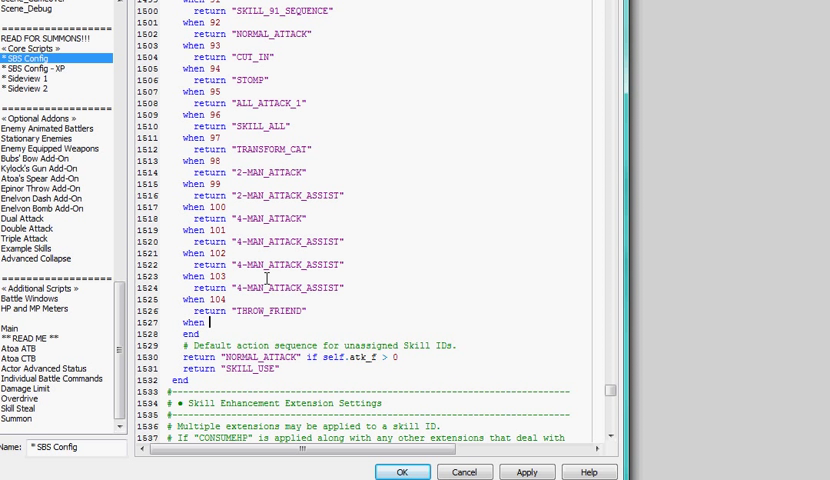
text(126)
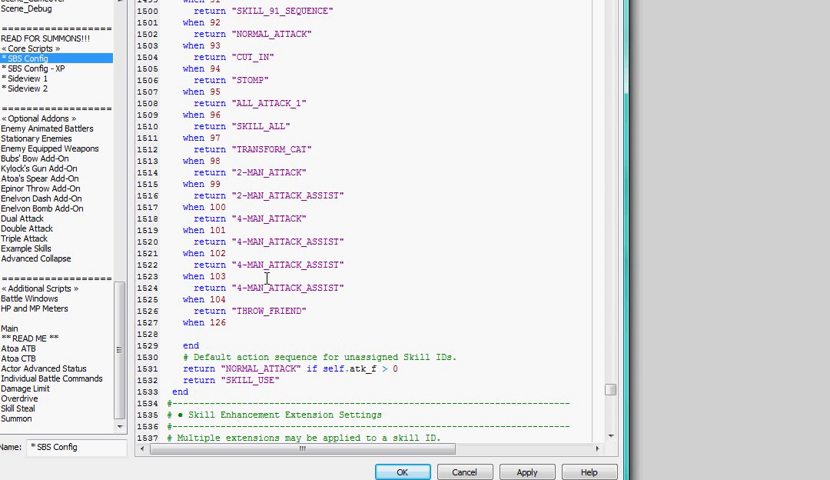
text(return "BAHAMUT_SUMMON)
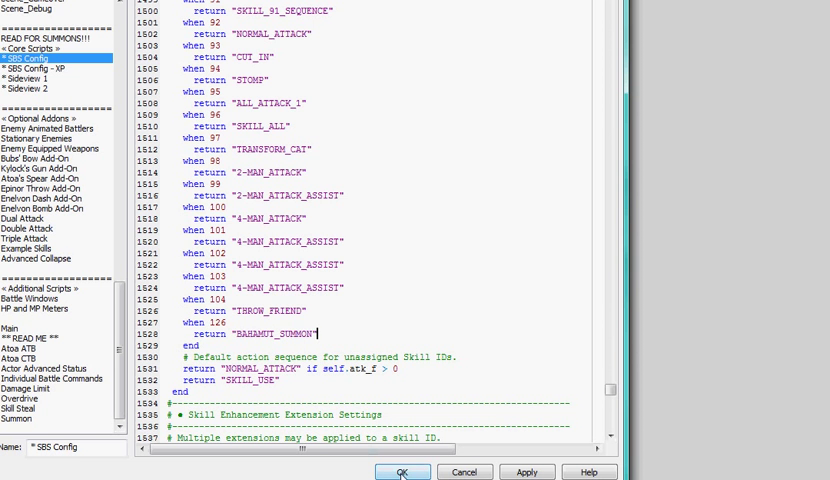
click(402, 472)
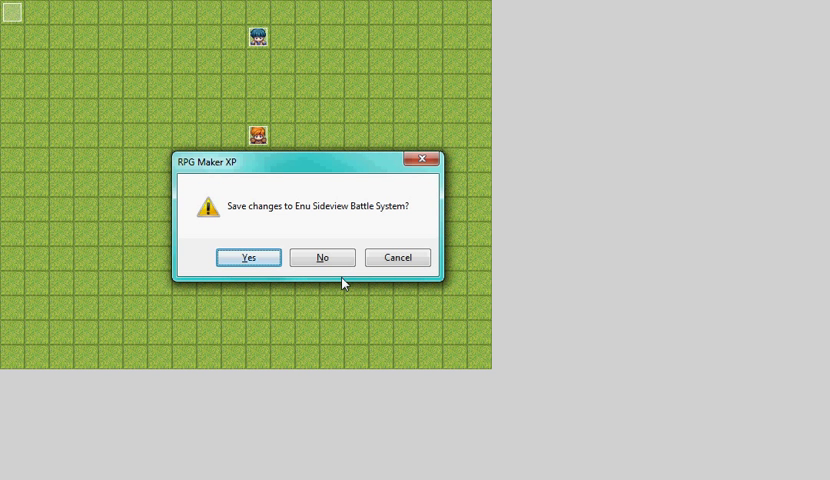
Answer Yes to save changes to the Enu Sideview Battle System project.
click(248, 256)
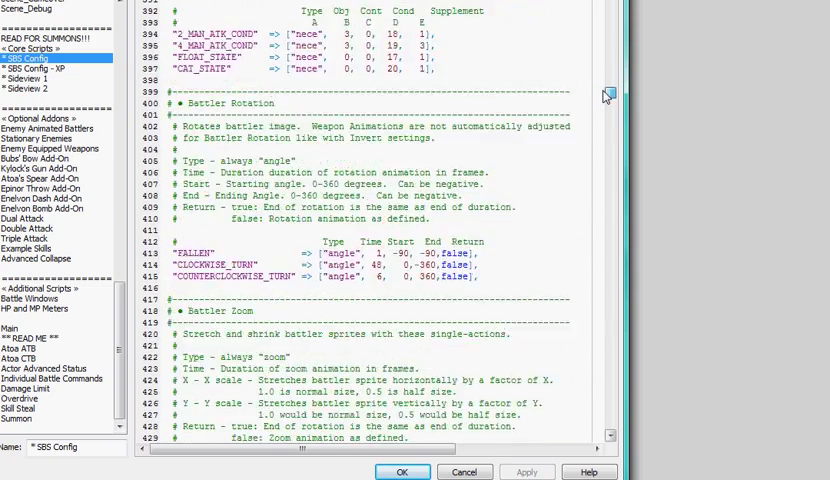
Scroll the SBS Config script to the ANIMATION_115 and ANIMATION_116 single-action definitions.
scroll(down, 3)
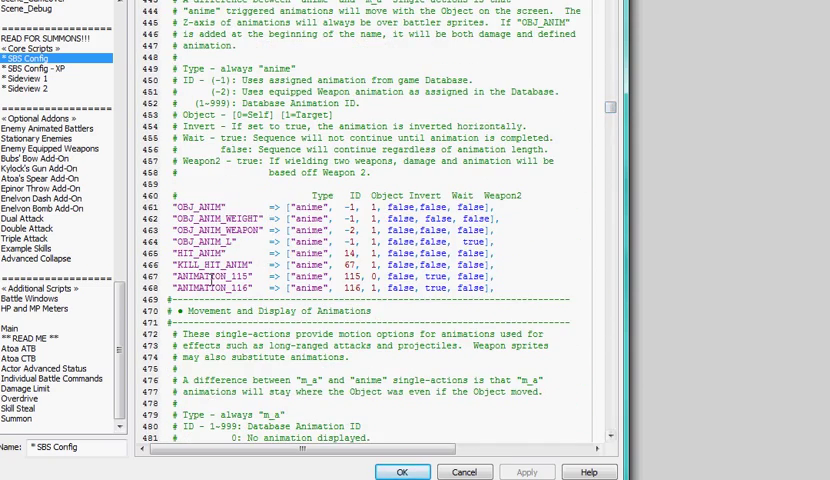